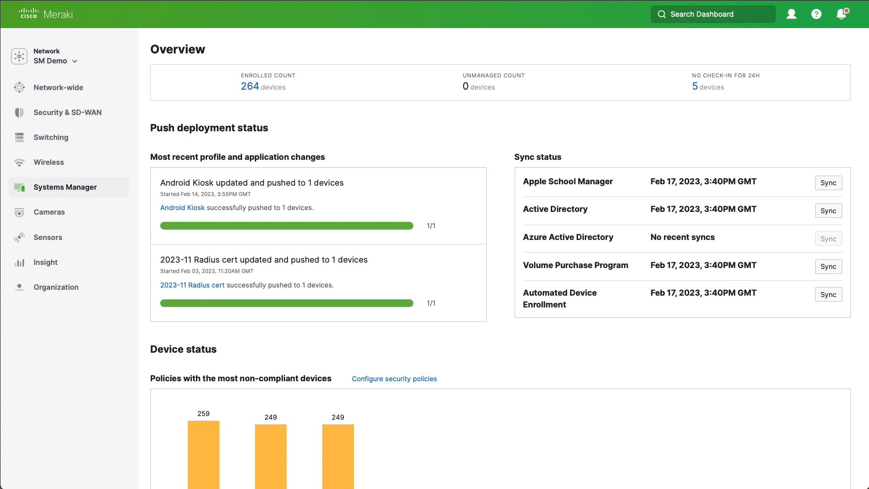
Go to the Systems Manager General administration settings for the SM Demo network.
{"action": "left_click", "coordinate": [65, 186]}
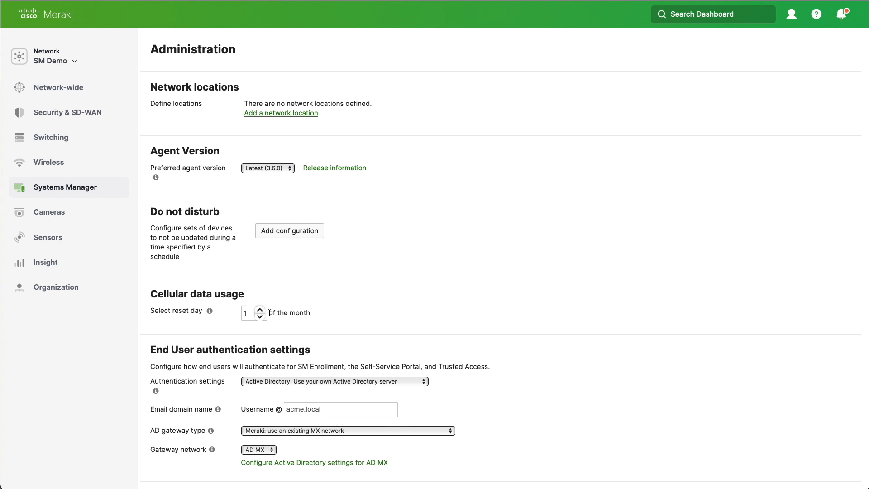
{"action": "mouse_move", "coordinate": [65, 186]}
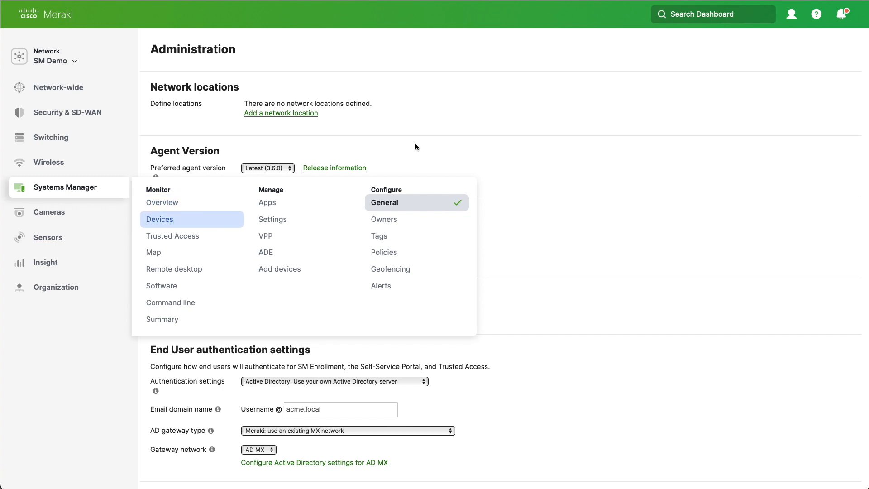
Show the enrolled device list with a Cellular data usage column added.
{"action": "left_click", "coordinate": [160, 219]}
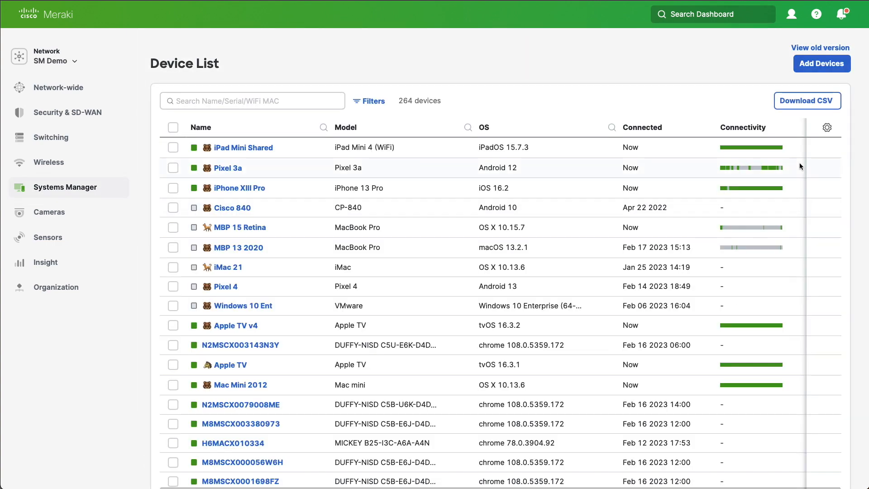
{"action": "left_click", "coordinate": [826, 127]}
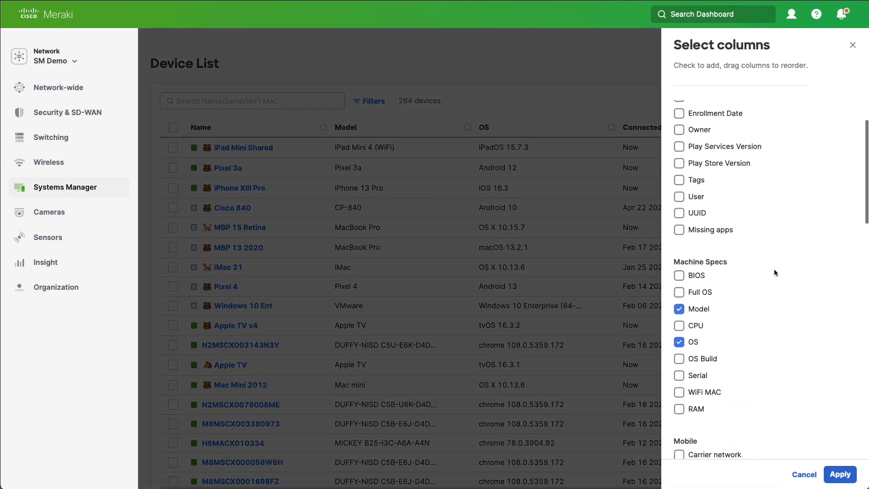
{"action": "scroll", "scroll_direction": "down", "scroll_amount": 3}
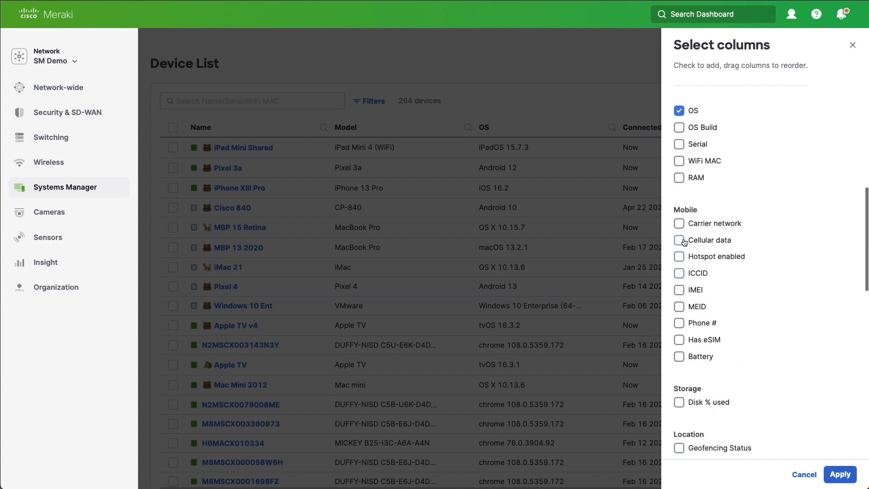
{"action": "left_click", "coordinate": [803, 474]}
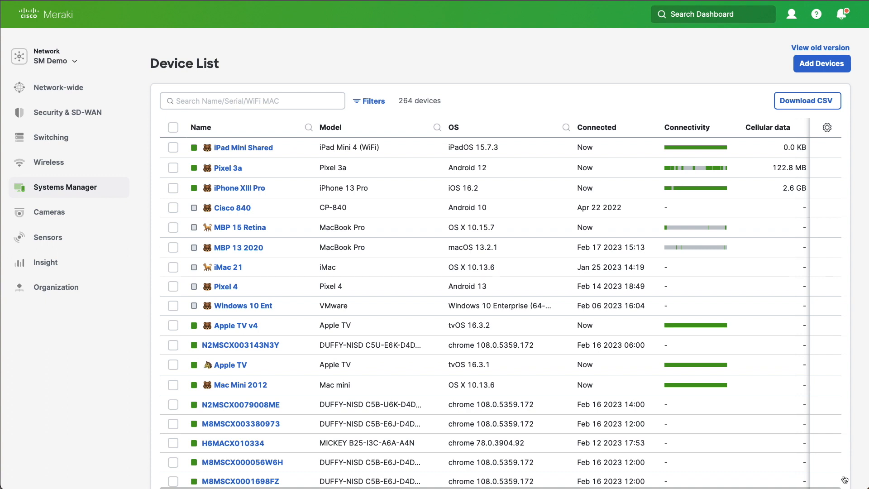
{"action": "left_click", "coordinate": [65, 186]}
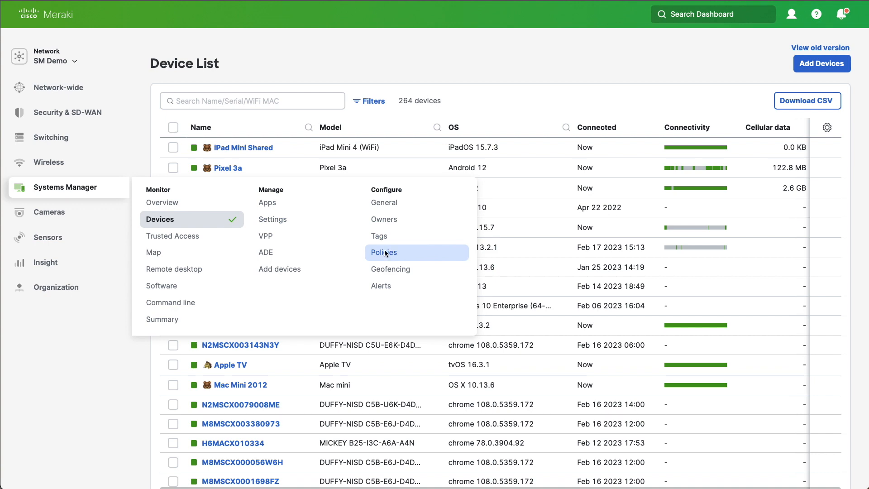
Create security policy Data1GB enforcing a 1024 MB cellular data usage limit and save it.
{"action": "left_click", "coordinate": [383, 253]}
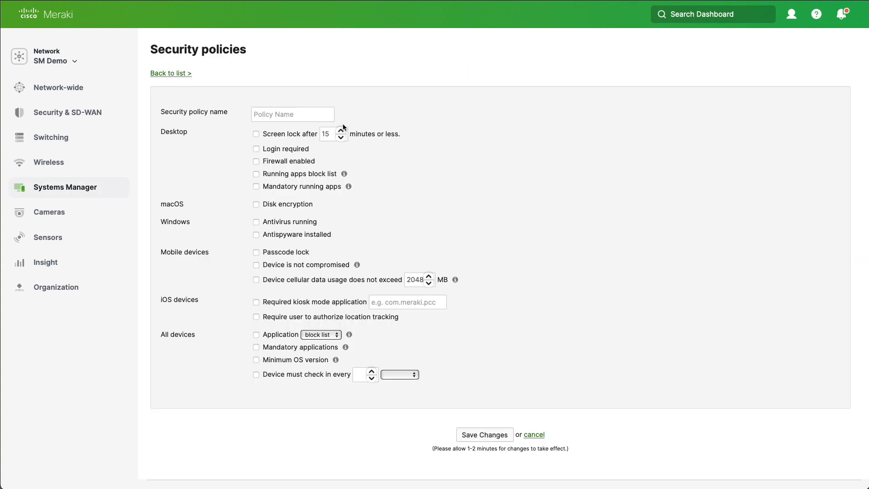
{"action": "type", "text": "Data1GB"}
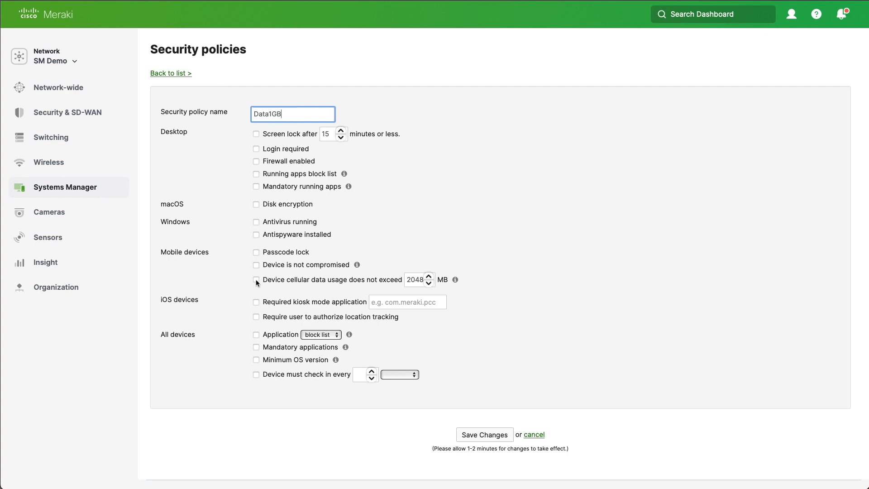
{"action": "left_click", "coordinate": [255, 280]}
{"action": "type", "text": "1024"}
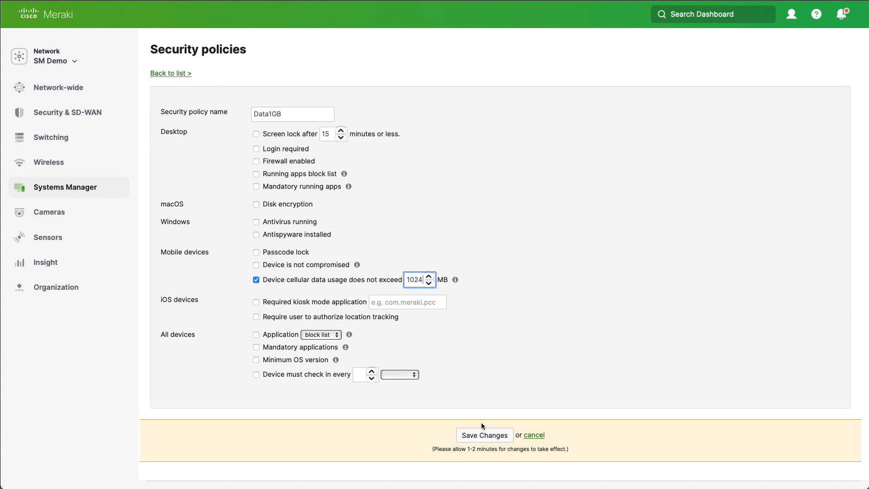
{"action": "left_click", "coordinate": [484, 435]}
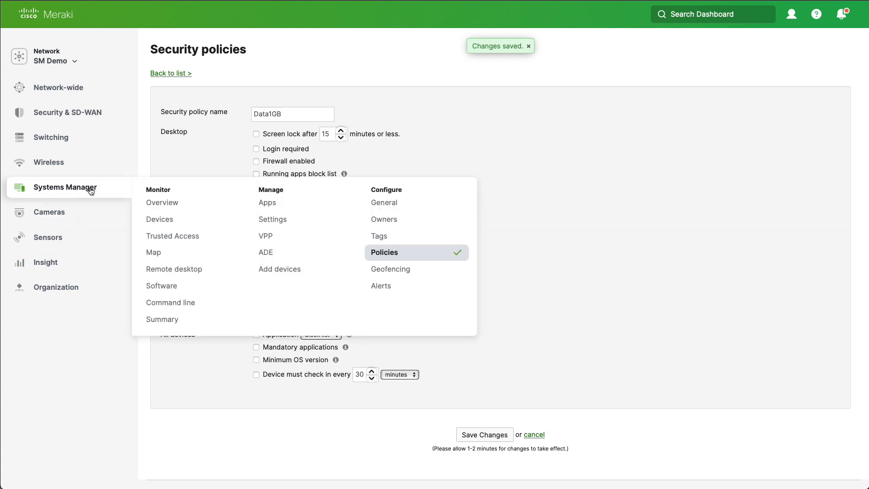
{"action": "mouse_move", "coordinate": [384, 285]}
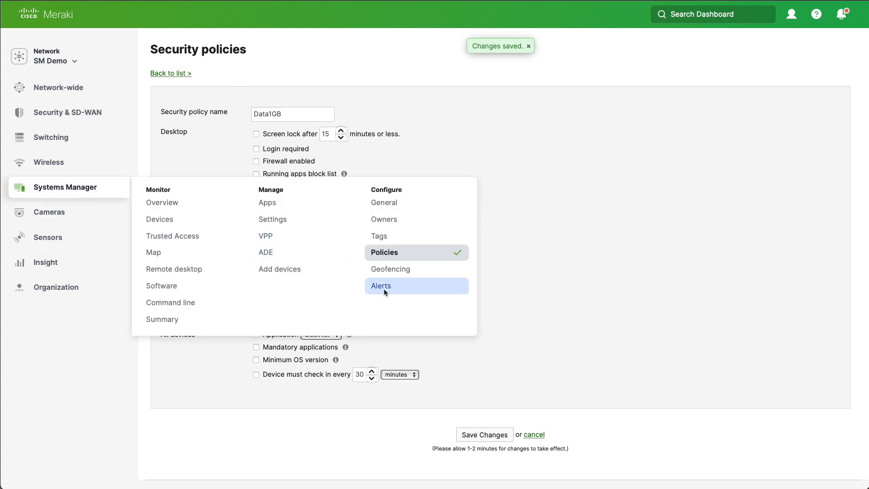
Add a security alert for all devices failing Data1GB compliance.
{"action": "left_click", "coordinate": [381, 285]}
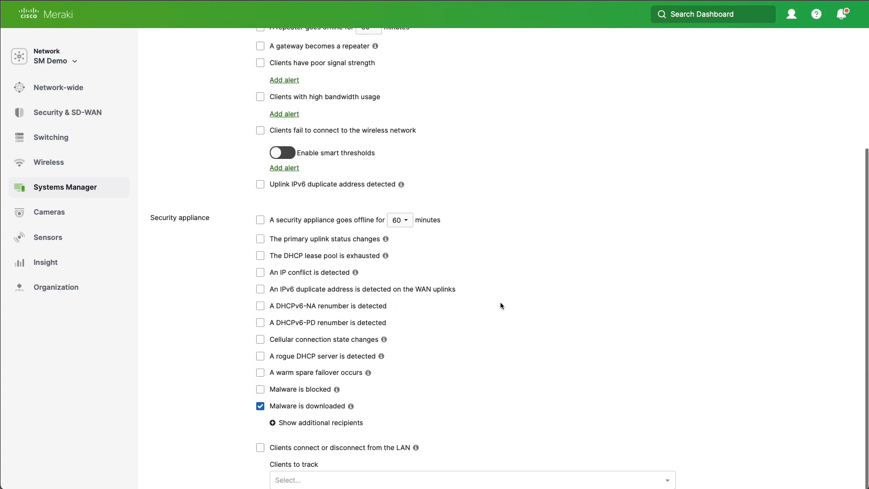
{"action": "scroll", "scroll_direction": "down", "scroll_amount": 3}
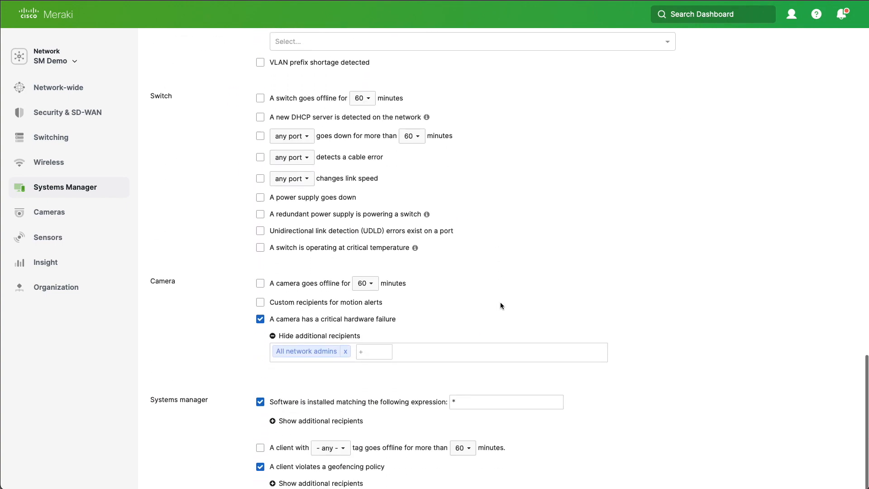
{"action": "scroll", "scroll_direction": "down", "scroll_amount": 3}
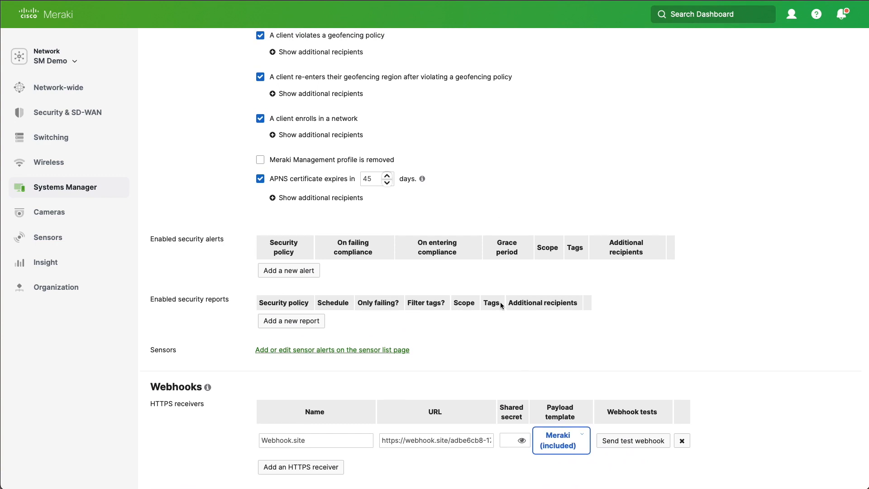
{"action": "left_click", "coordinate": [288, 270]}
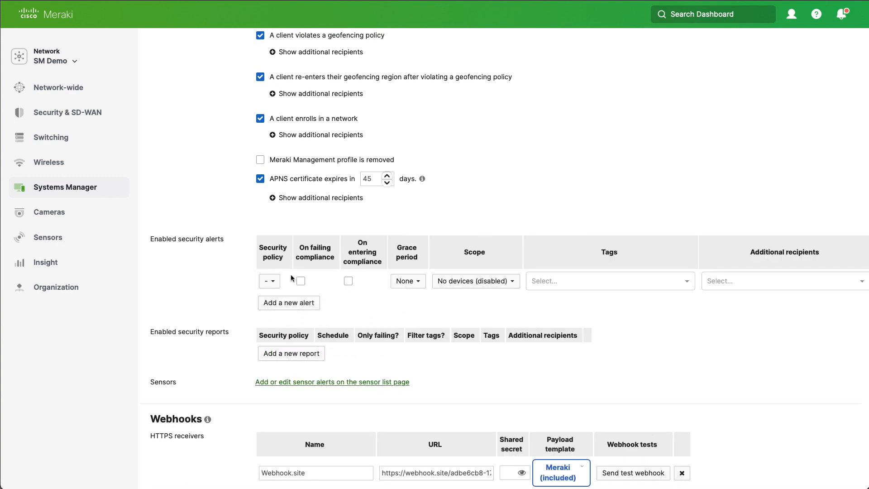
{"action": "left_click", "coordinate": [269, 281]}
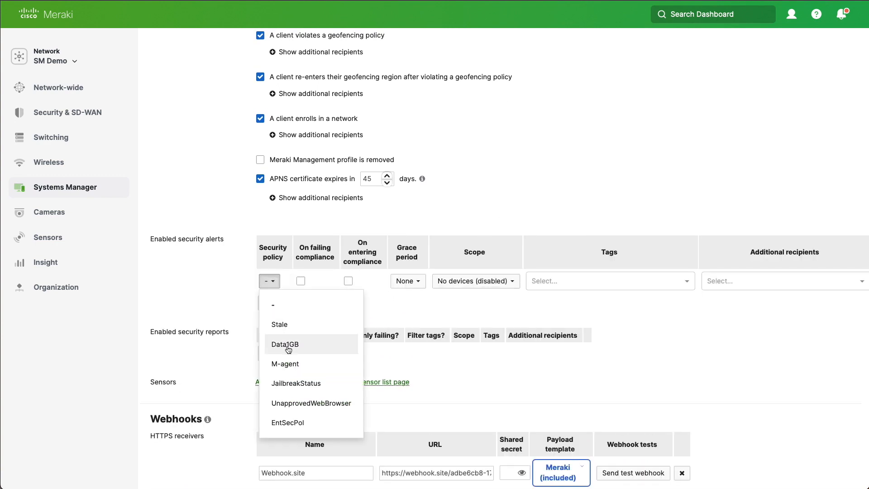
{"action": "left_click", "coordinate": [285, 344]}
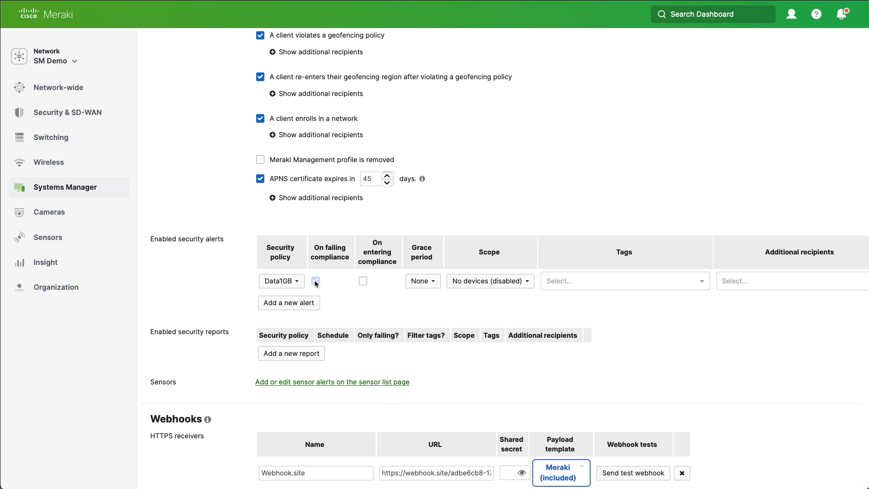
{"action": "left_click", "coordinate": [315, 281]}
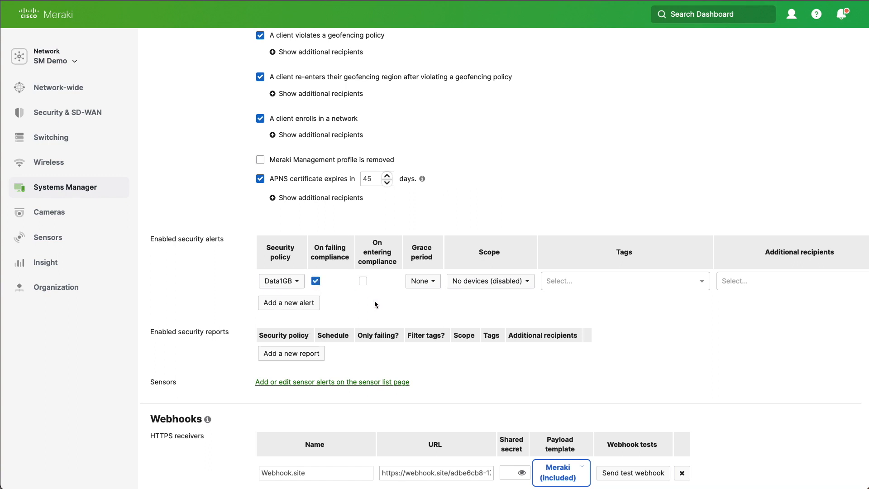
{"action": "left_click", "coordinate": [489, 280]}
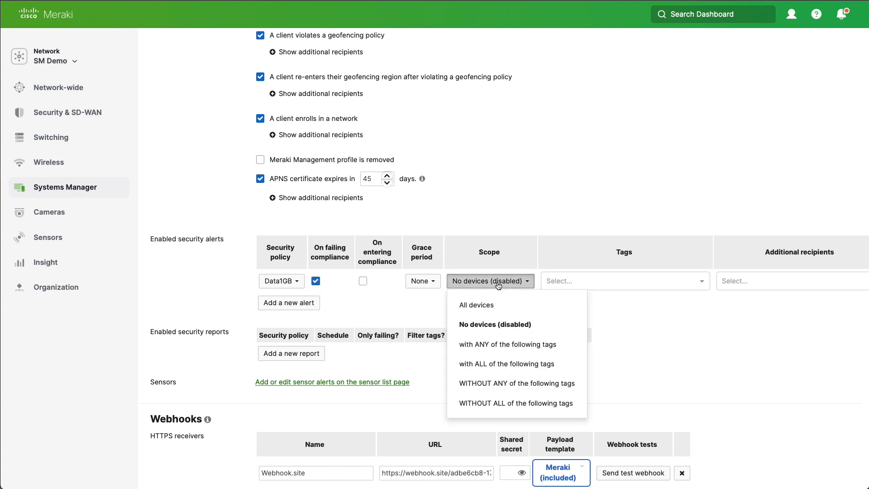
{"action": "left_click", "coordinate": [475, 305]}
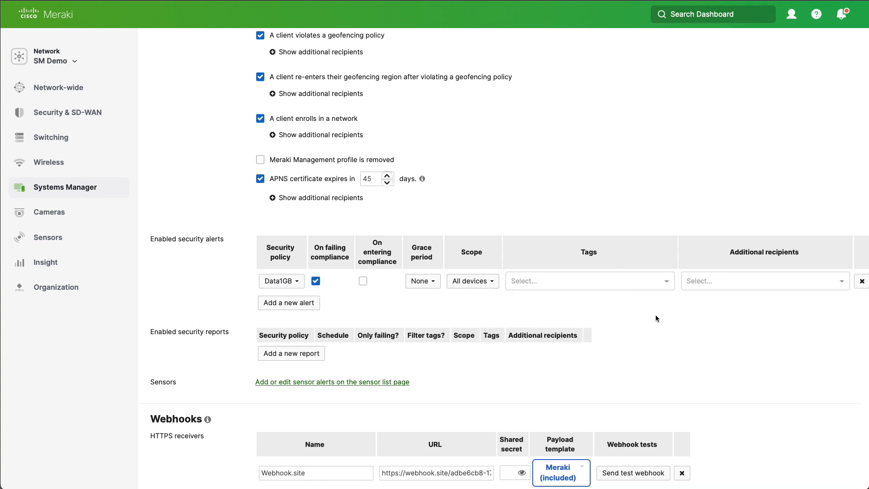
Set the alert webhook payload template to Meraki.
{"action": "scroll", "scroll_direction": "down", "scroll_amount": 3}
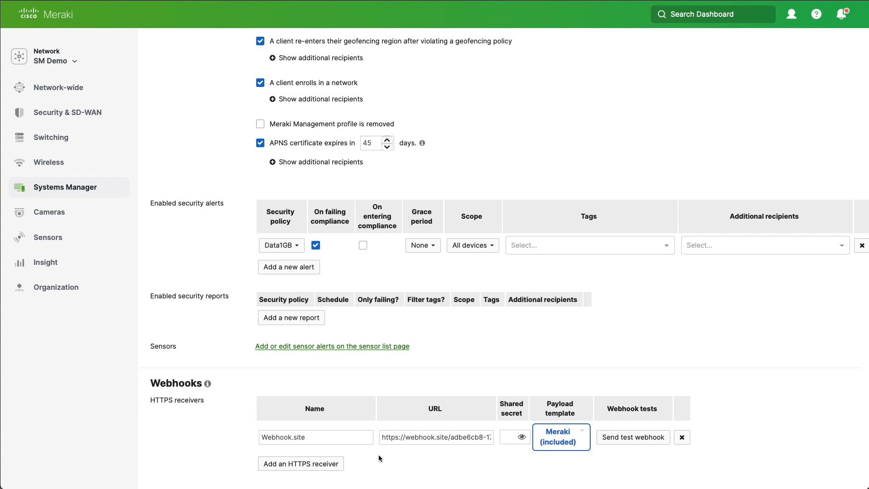
{"action": "left_click", "coordinate": [559, 436]}
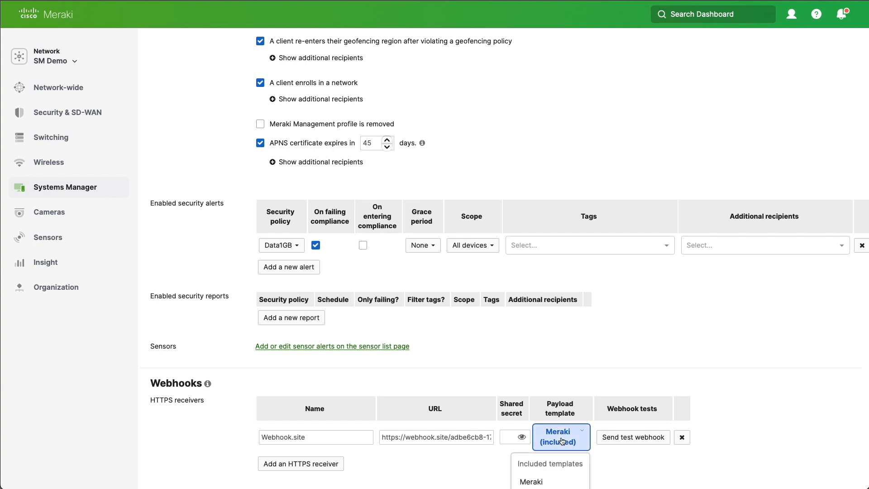
{"action": "scroll", "scroll_direction": "down", "scroll_amount": 3}
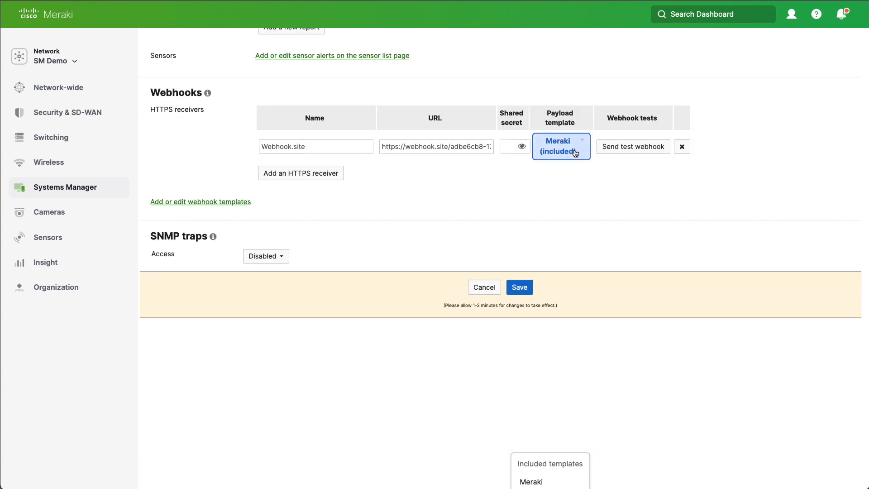
{"action": "left_click", "coordinate": [560, 147]}
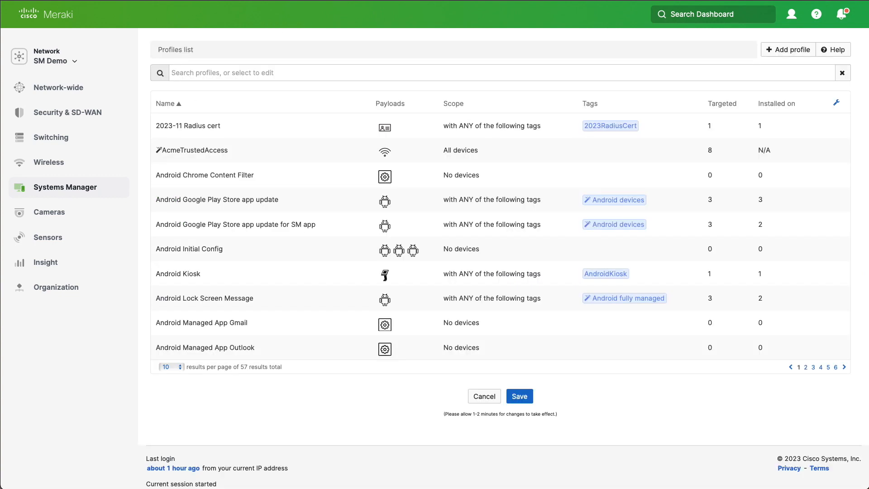
{"action": "mouse_move", "coordinate": [662, 394]}
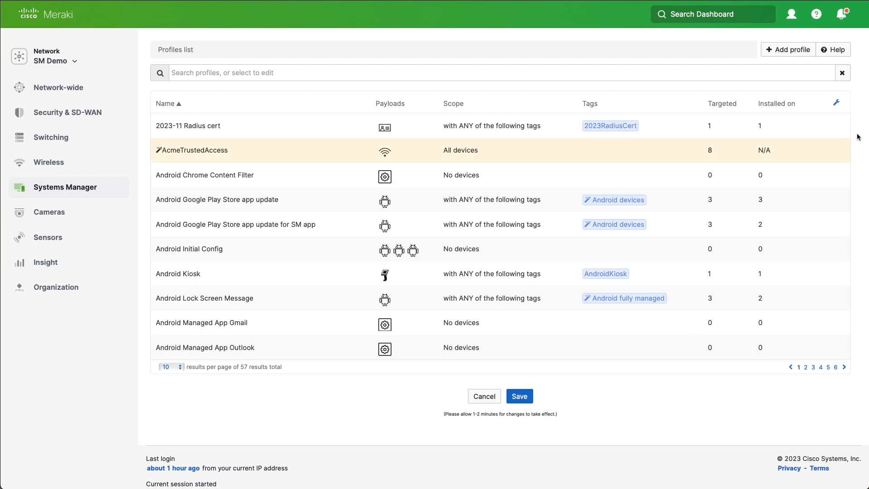
Start a new standard device profile named Data Usage Compliant.
{"action": "left_click", "coordinate": [788, 49]}
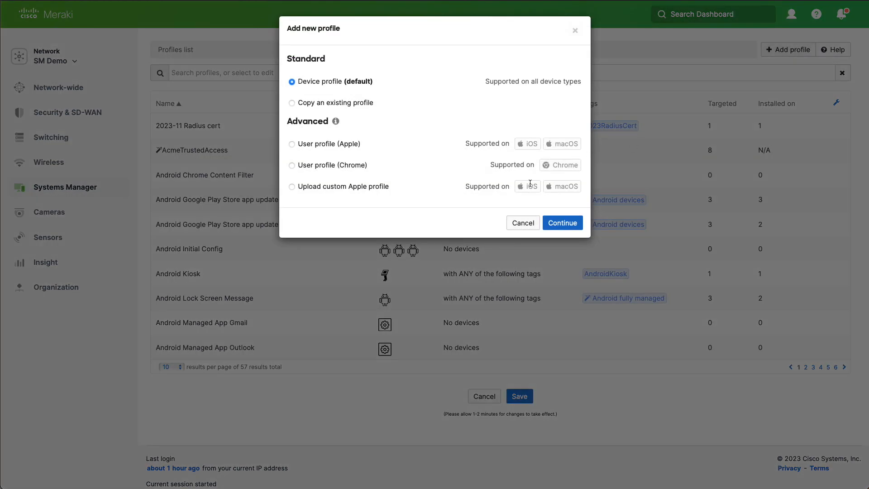
{"action": "left_click", "coordinate": [562, 223]}
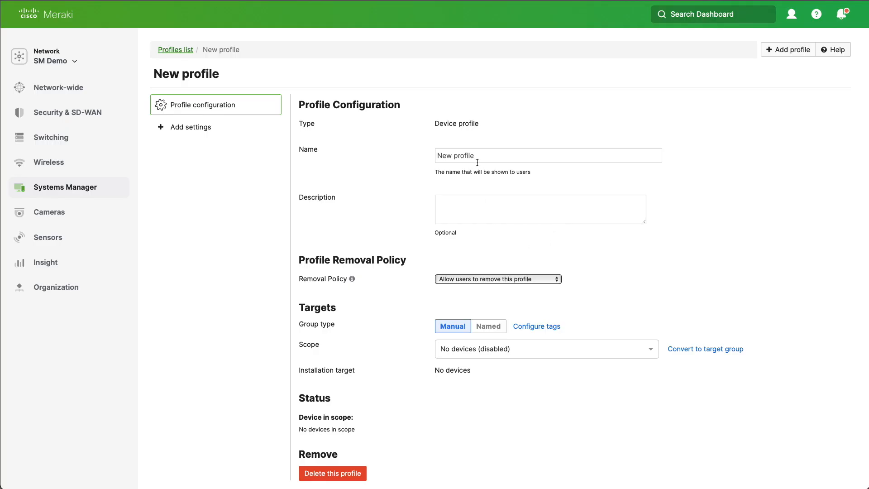
{"action": "type", "text": "D"}
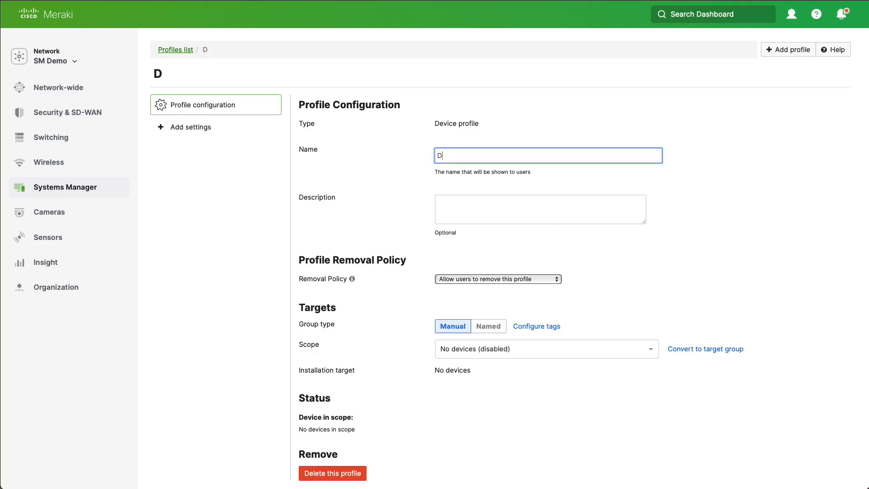
{"action": "type", "text": "Data Usage C"}
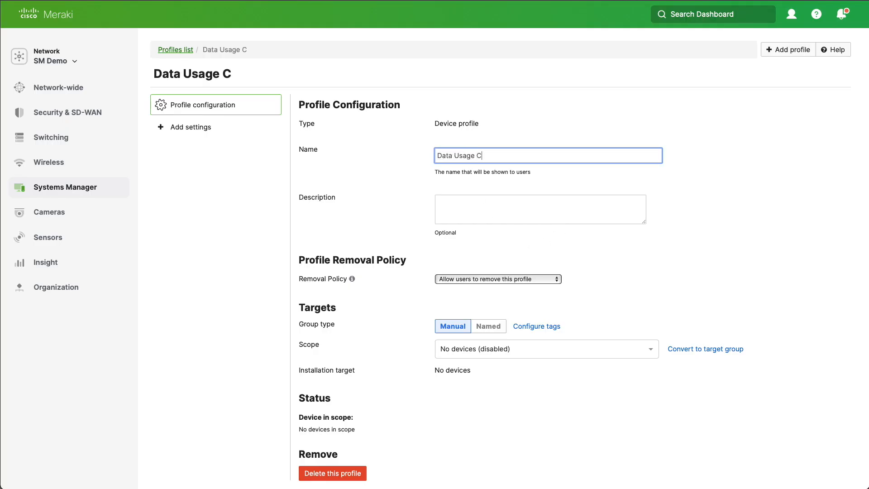
Scope the profile to devices with ALL of the Data1GB - compliant devices policy tag.
{"action": "left_click", "coordinate": [546, 348]}
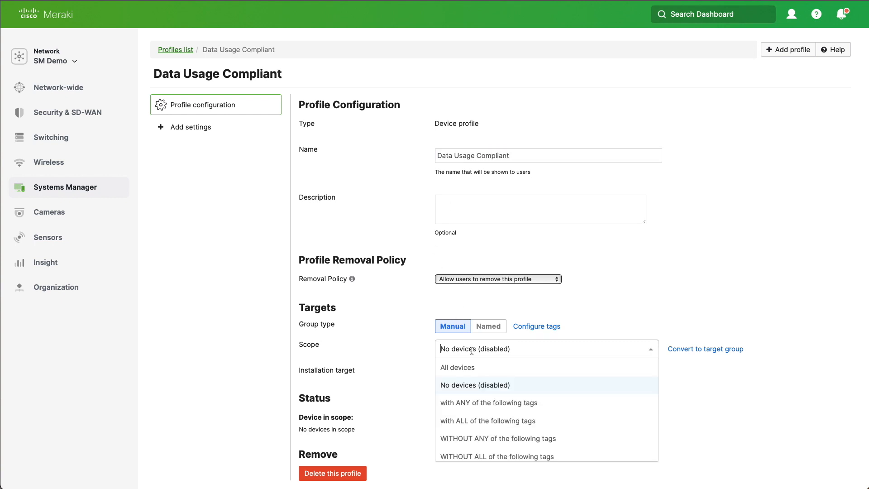
{"action": "left_click", "coordinate": [487, 421]}
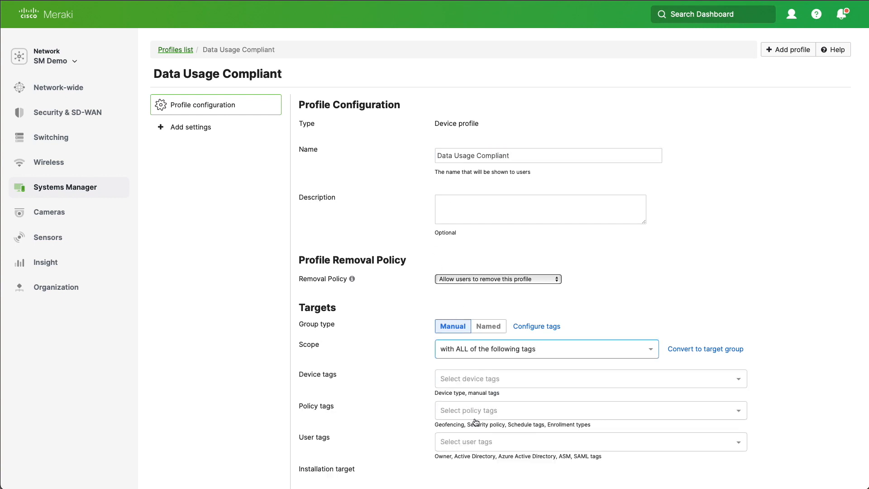
{"action": "left_click", "coordinate": [588, 410]}
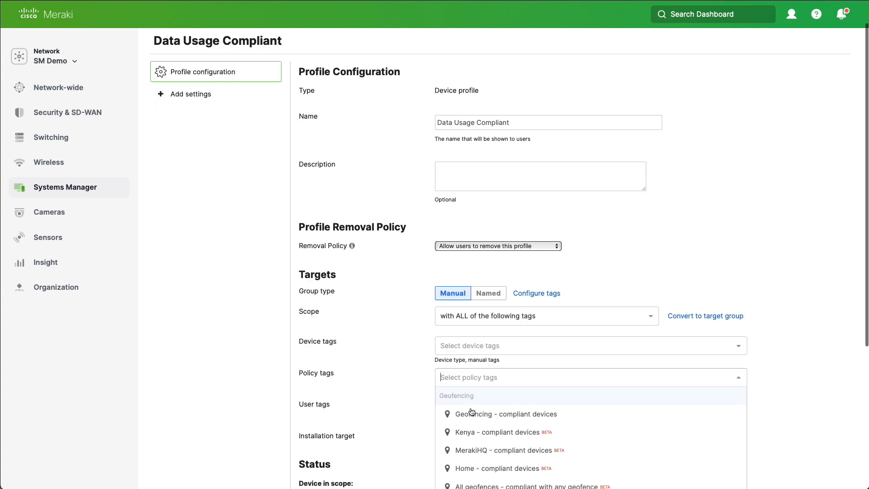
{"action": "type", "text": "data"}
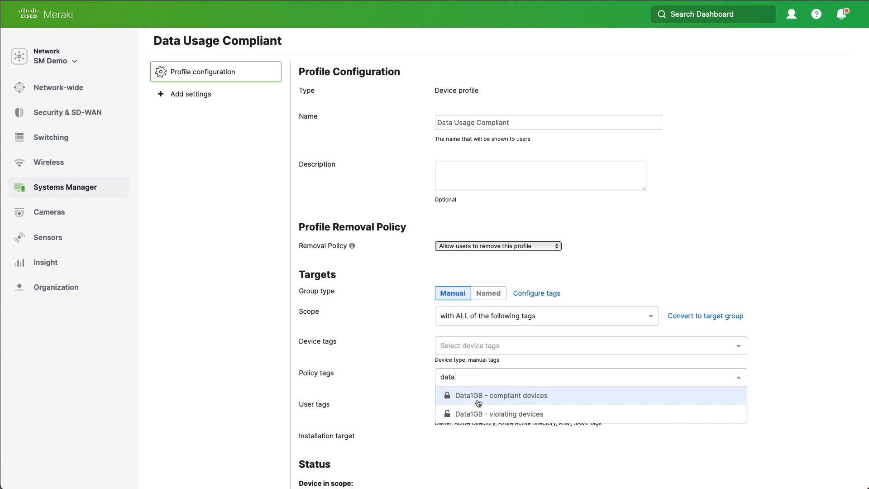
{"action": "left_click", "coordinate": [500, 395]}
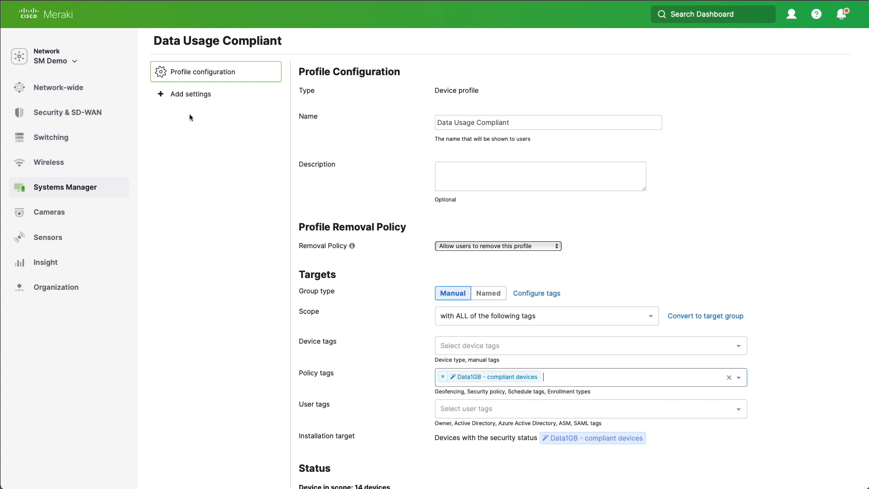
Add iOS Network Usage Rules allowing cellular and roaming data for all managed apps, and save.
{"action": "left_click", "coordinate": [190, 93]}
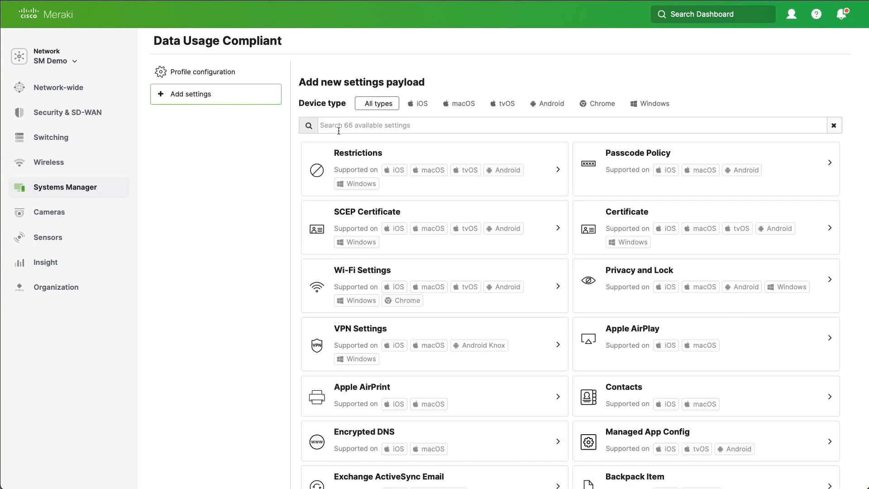
{"action": "type", "text": "net"}
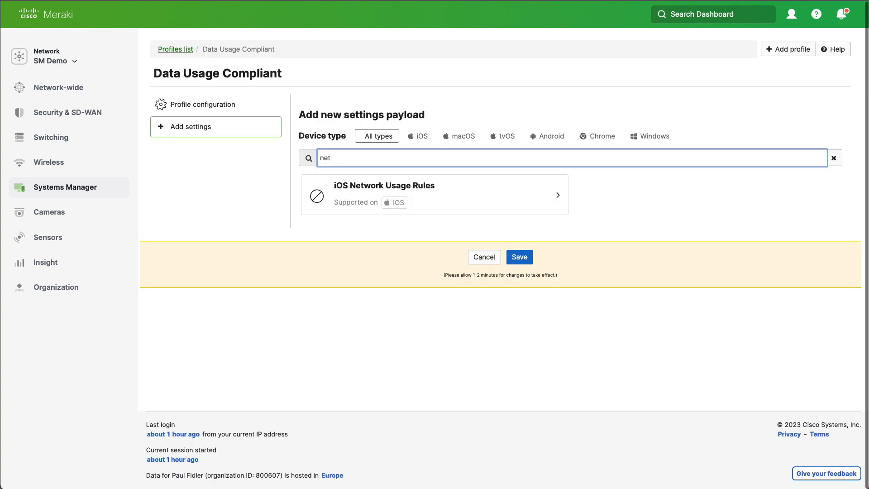
{"action": "mouse_move", "coordinate": [382, 193]}
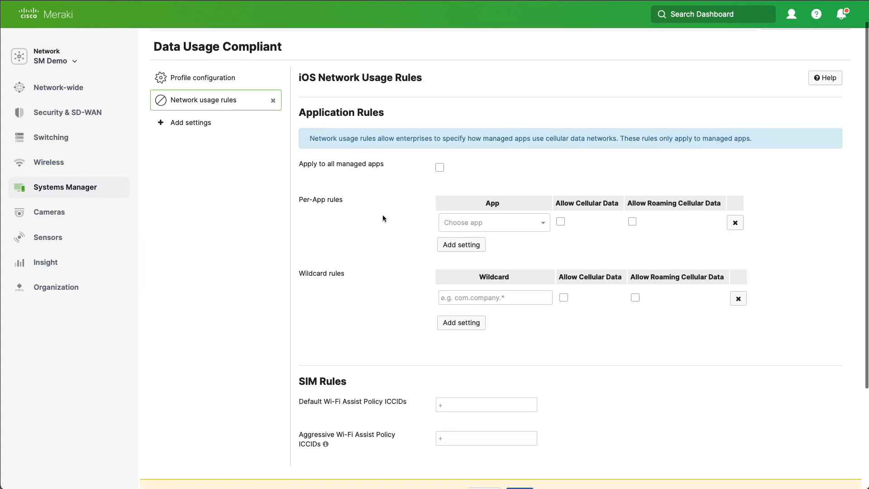
{"action": "left_click", "coordinate": [440, 167]}
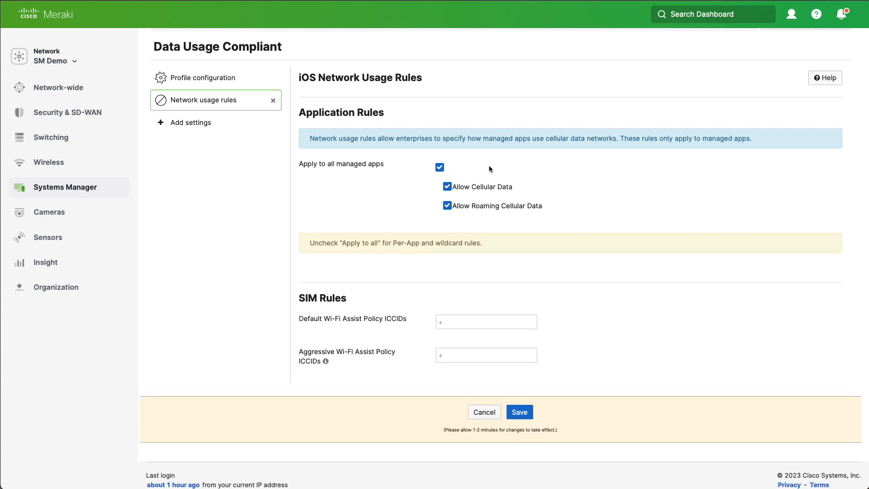
{"action": "mouse_move", "coordinate": [473, 196]}
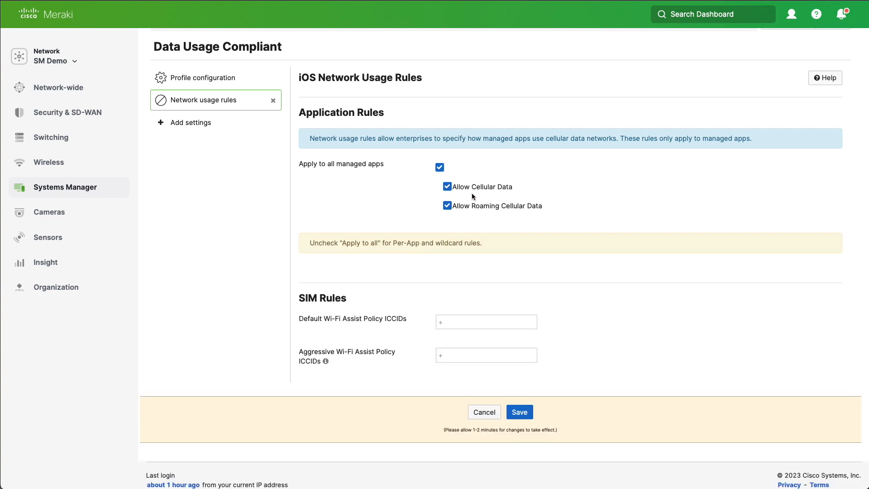
{"action": "mouse_move", "coordinate": [488, 218]}
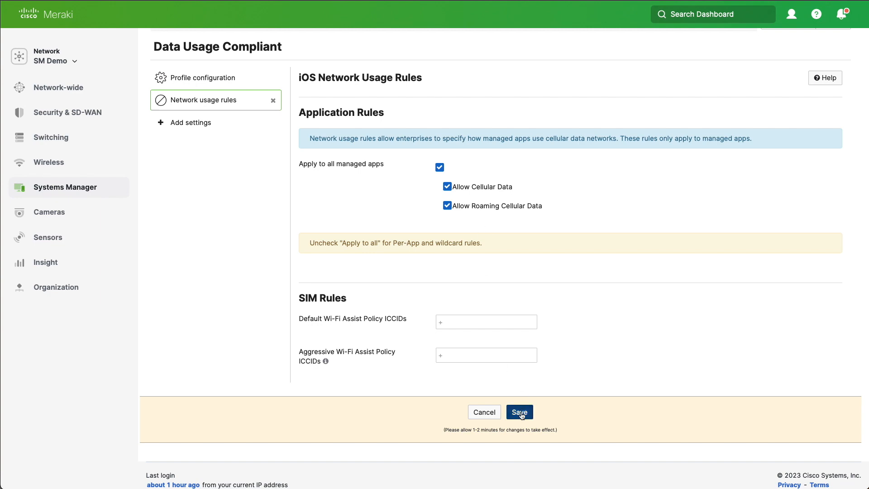
{"action": "left_click", "coordinate": [518, 412]}
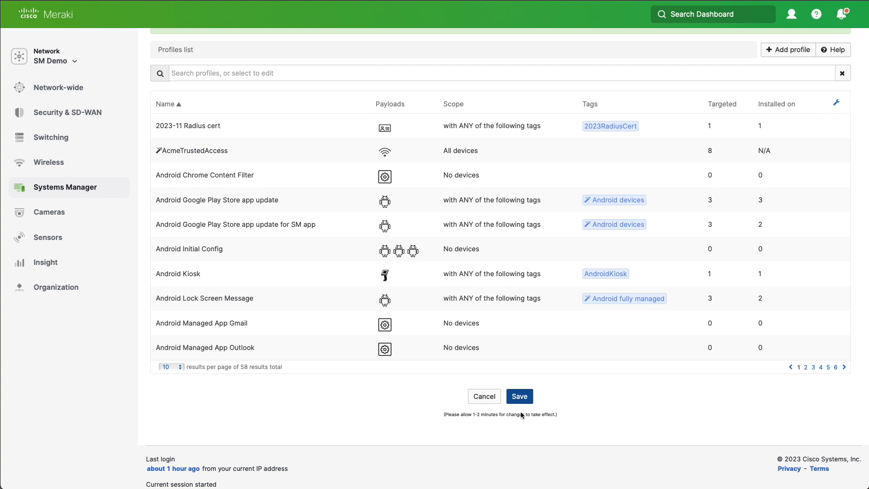
{"action": "mouse_move", "coordinate": [787, 50]}
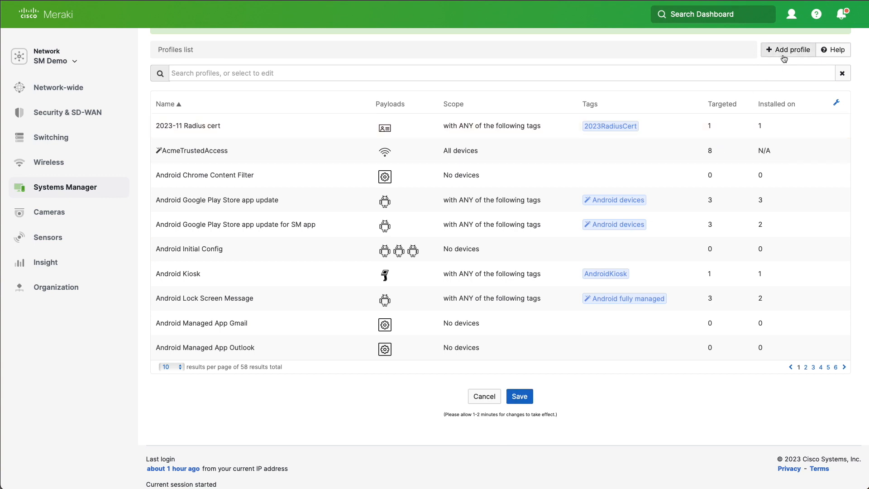
{"action": "mouse_move", "coordinate": [785, 55]}
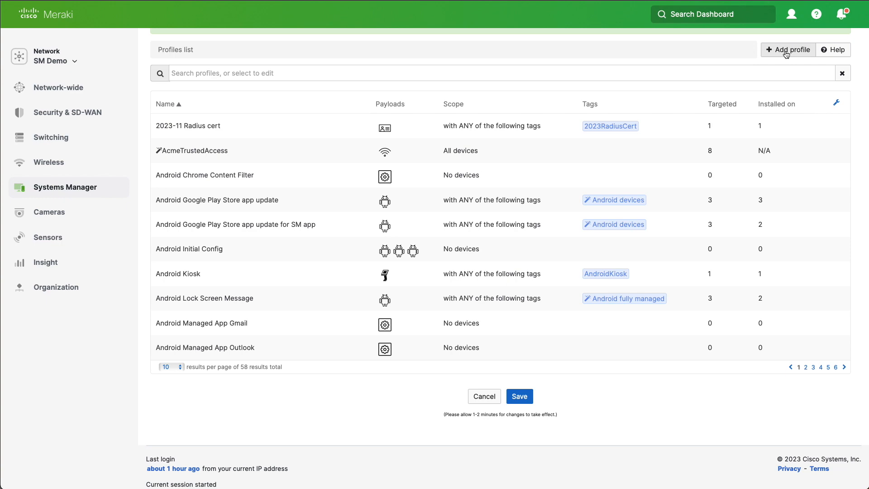
Start a second standard device profile named Data Usage UNCompliant.
{"action": "left_click", "coordinate": [787, 50]}
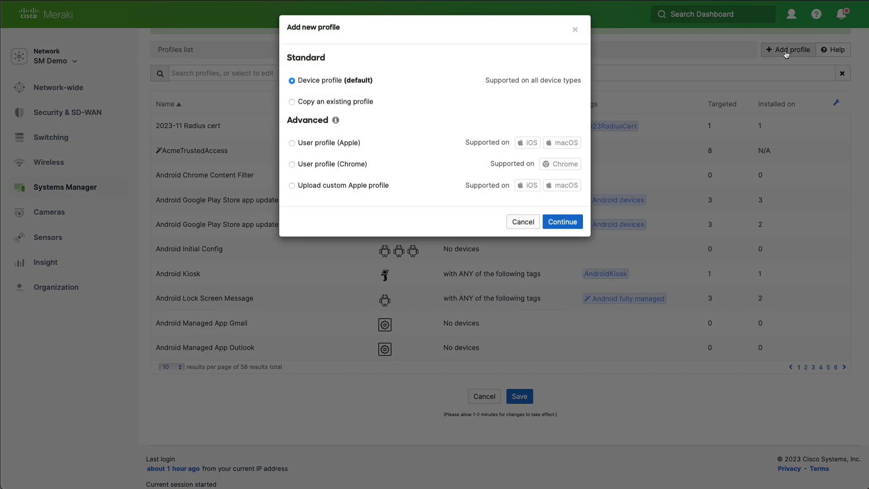
{"action": "left_click", "coordinate": [561, 222]}
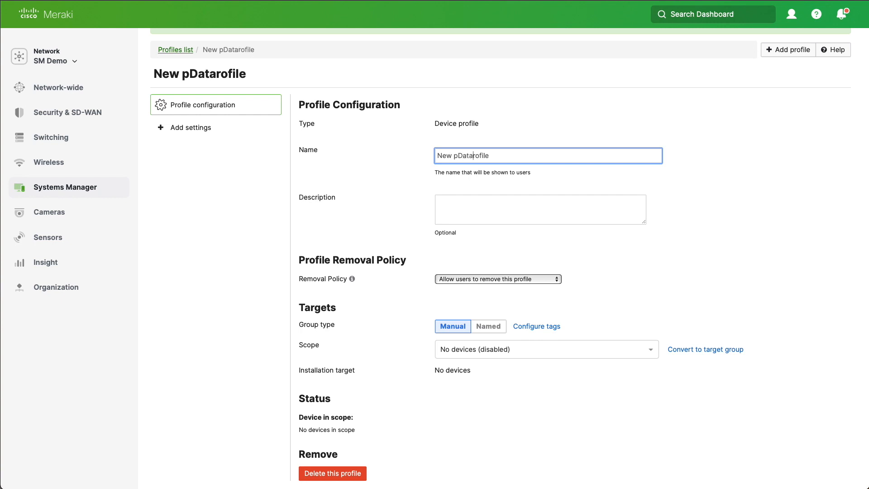
{"action": "type", "text": "Data Usage UNCom"}
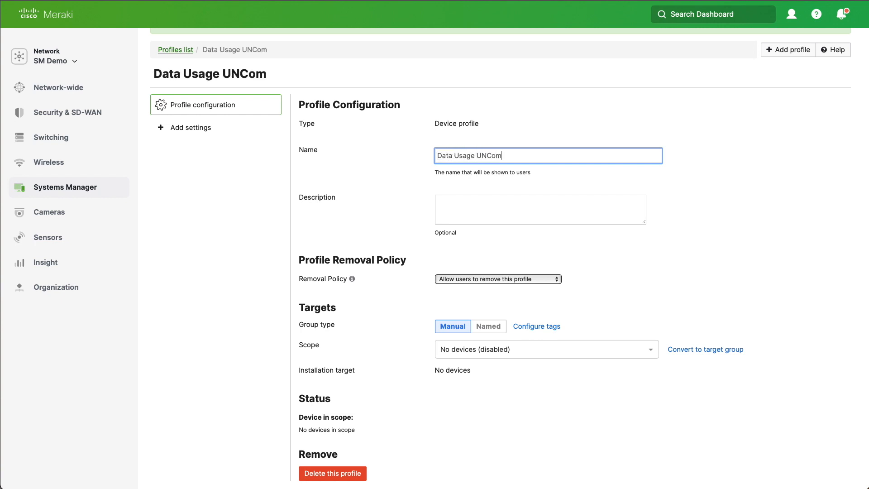
{"action": "type", "text": "pli"}
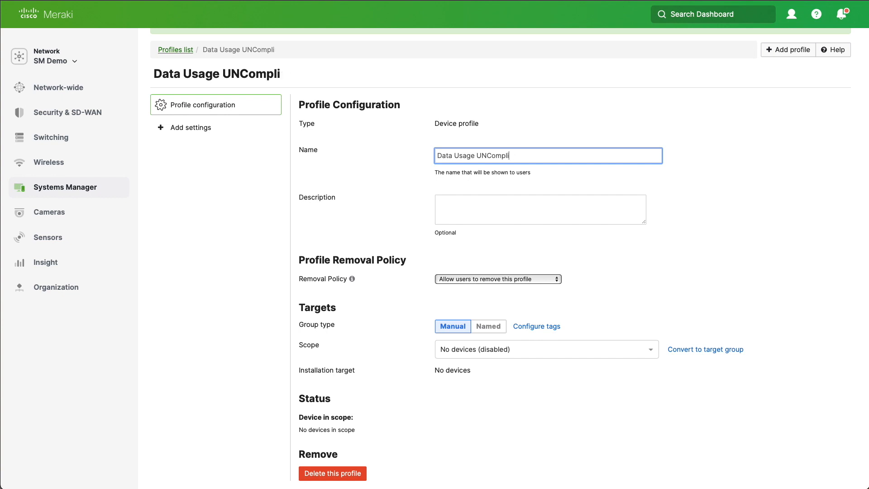
{"action": "type", "text": "ant"}
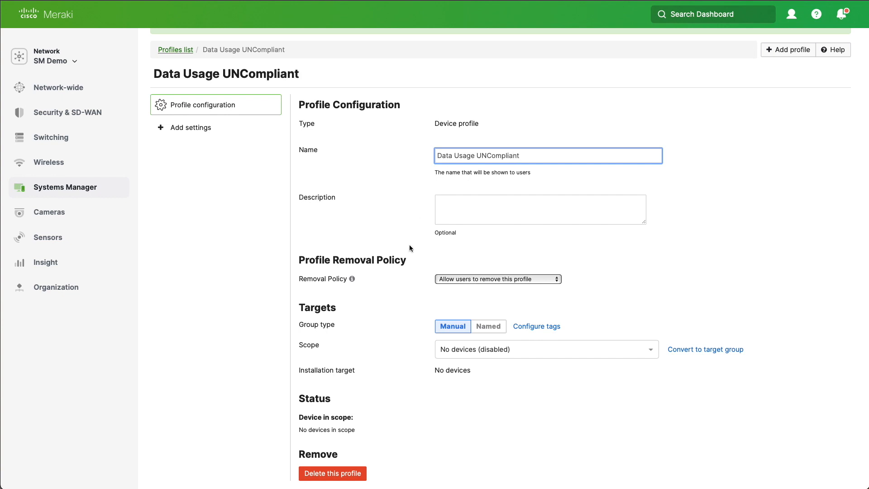
Scope it to devices with ALL of the Data1GB - violating devices policy tag.
{"action": "left_click", "coordinate": [545, 350]}
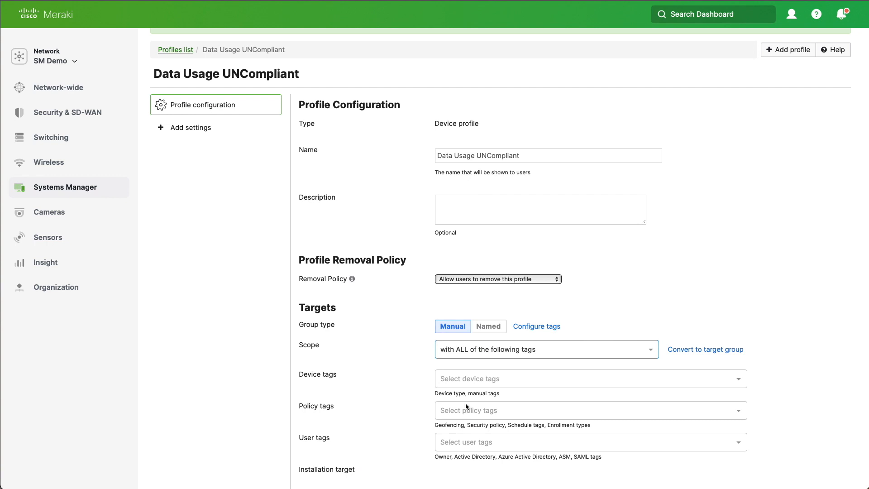
{"action": "type", "text": "Data"}
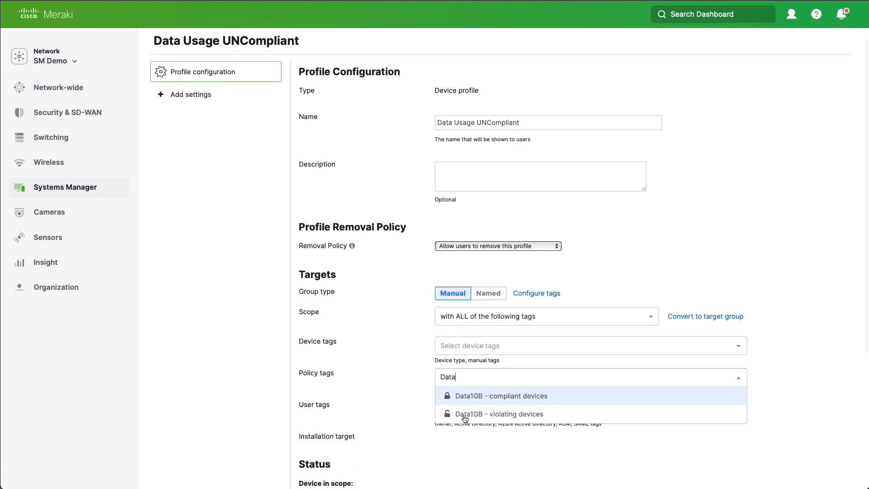
{"action": "left_click", "coordinate": [498, 413]}
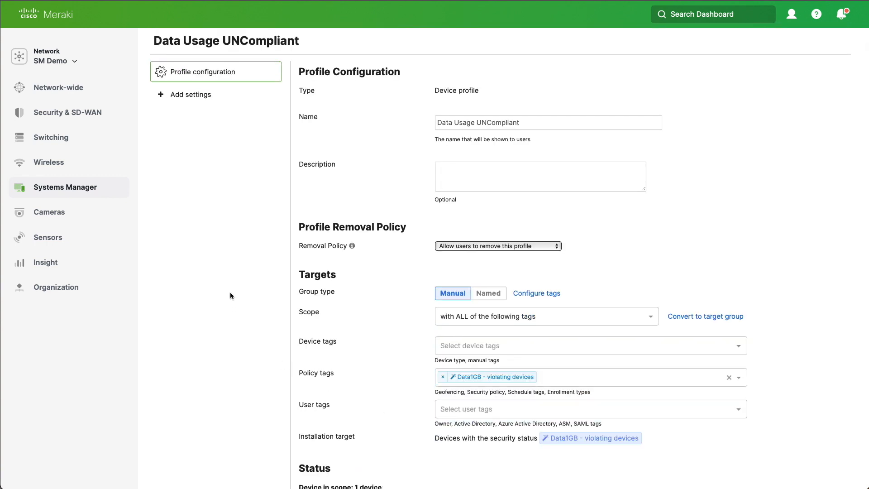
Add the iOS Network usage rules settings payload to the profile.
{"action": "left_click", "coordinate": [191, 94]}
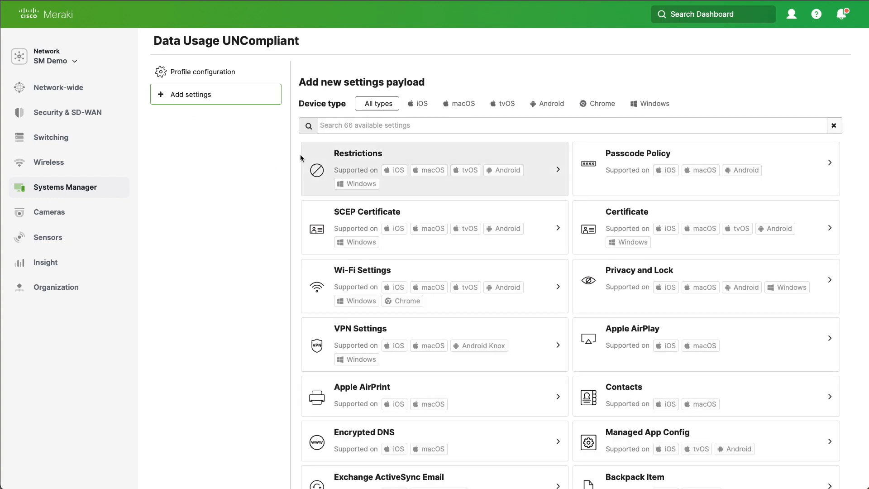
{"action": "left_click", "coordinate": [416, 104]}
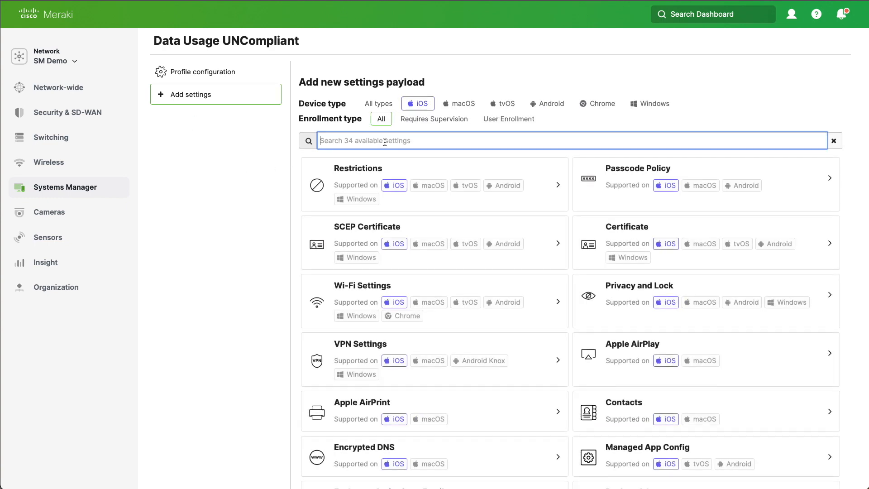
{"action": "type", "text": "net"}
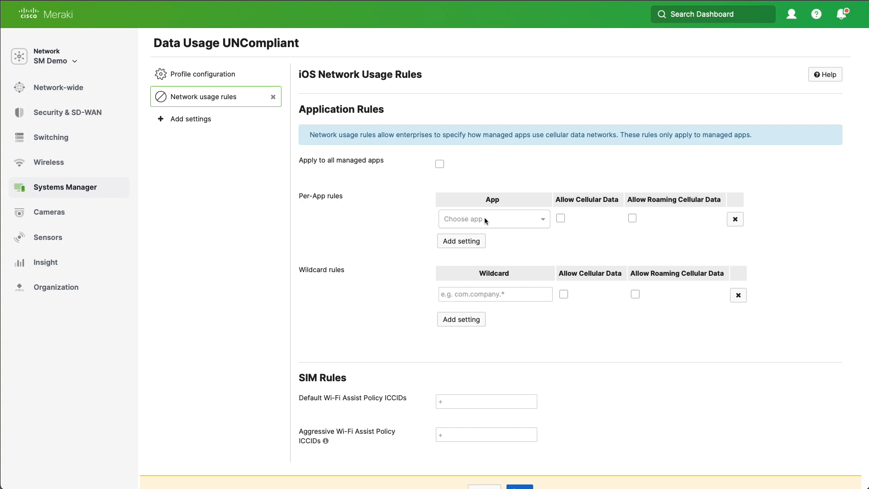
Add per-app rules for YouTube, Microsoft Outlook and Amazon Prime Video with cellular data unallowed.
{"action": "left_click", "coordinate": [492, 218]}
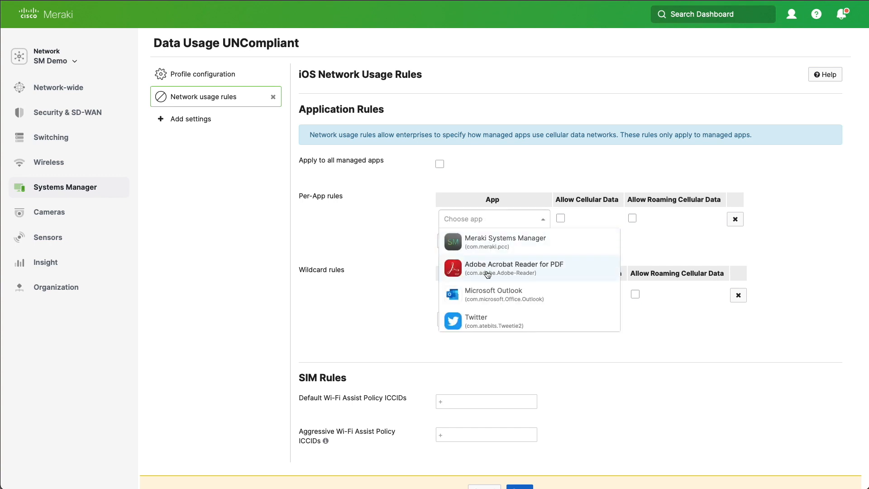
{"action": "type", "text": "you"}
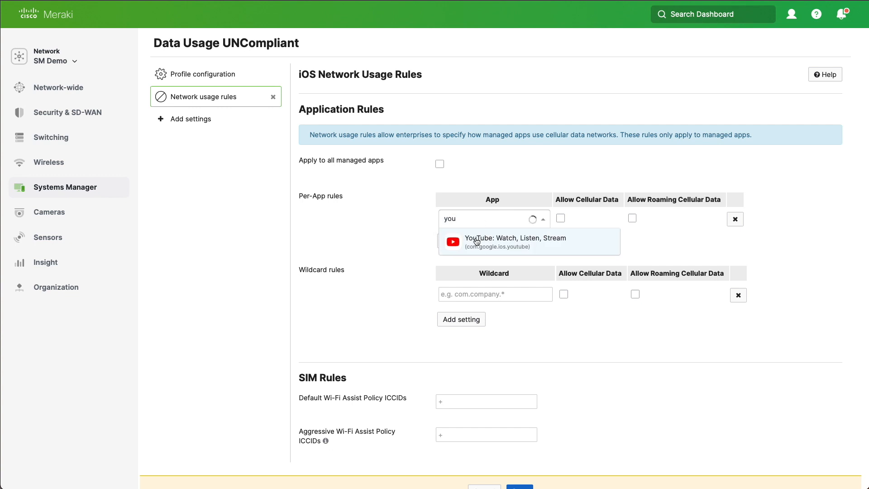
{"action": "left_click", "coordinate": [529, 241]}
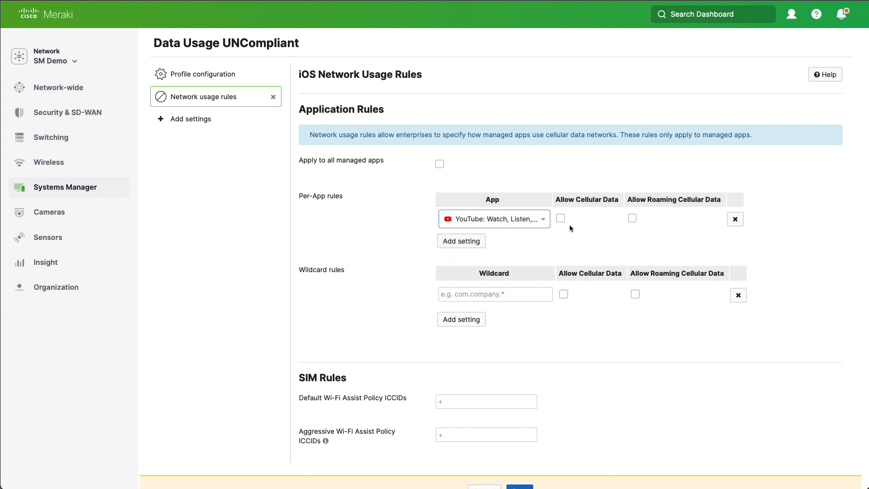
{"action": "mouse_move", "coordinate": [572, 228]}
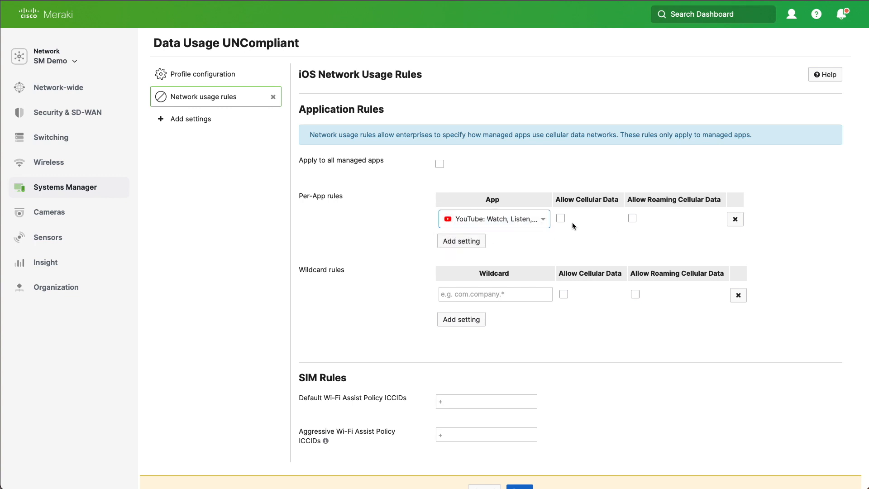
{"action": "mouse_move", "coordinate": [637, 223]}
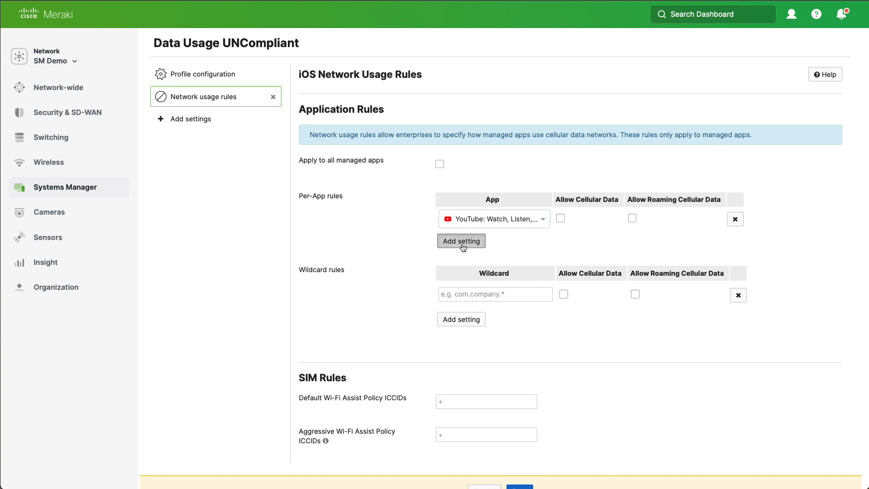
{"action": "left_click", "coordinate": [461, 241]}
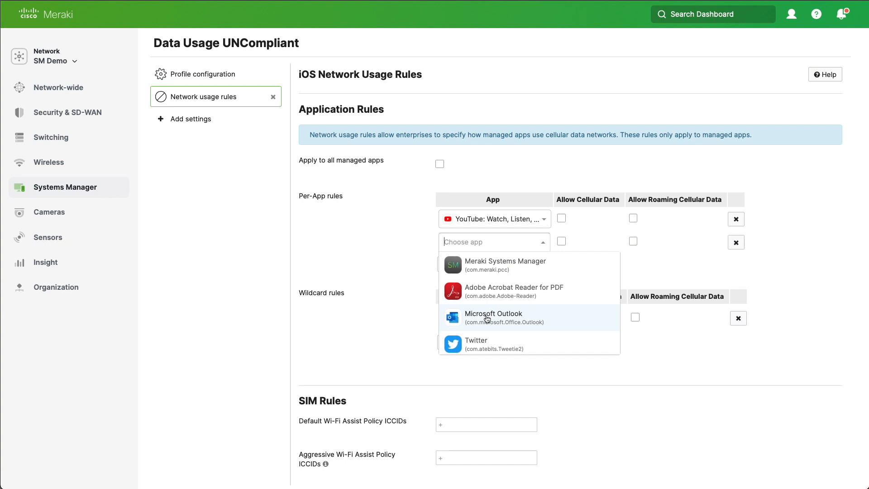
{"action": "left_click", "coordinate": [492, 316]}
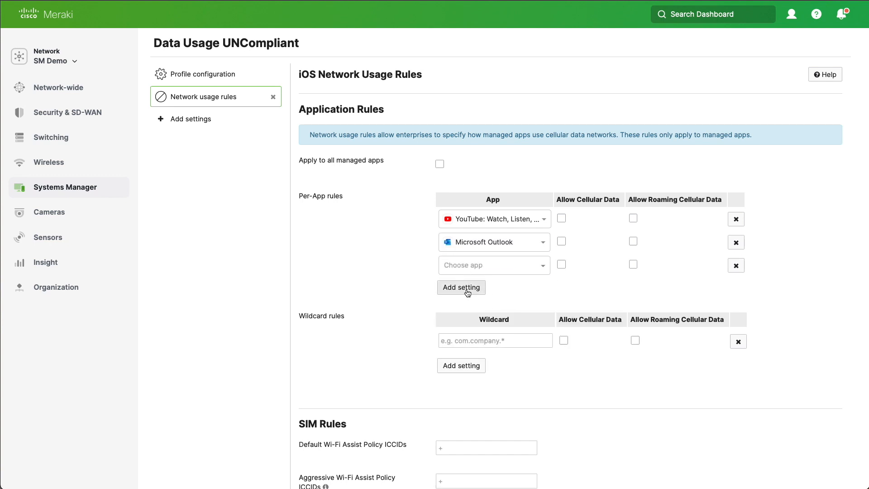
{"action": "left_click", "coordinate": [493, 265]}
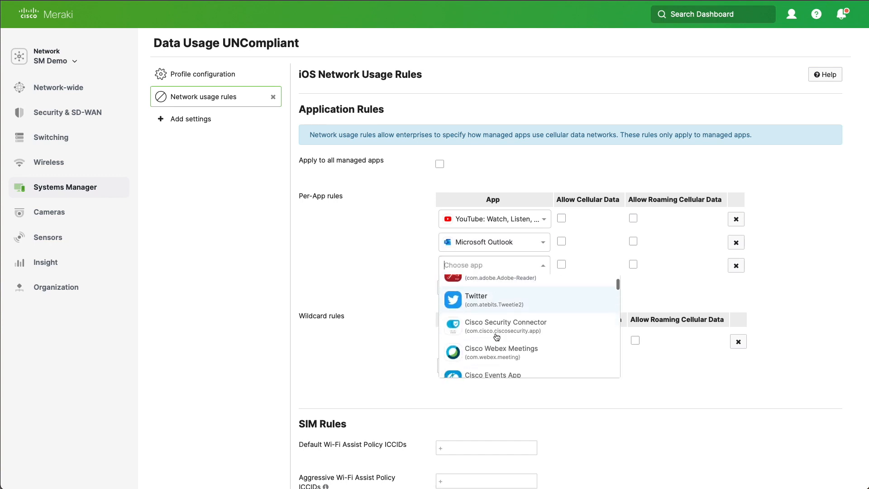
{"action": "scroll", "scroll_direction": "down", "scroll_amount": 3}
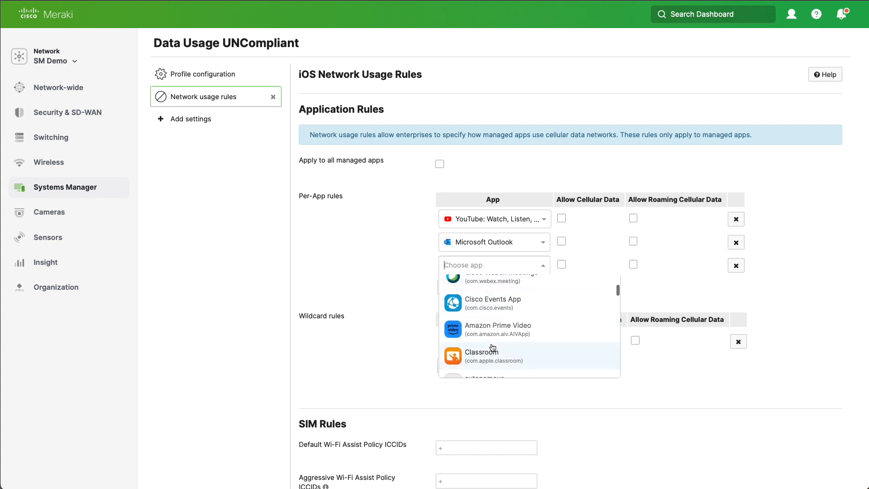
{"action": "left_click", "coordinate": [497, 329]}
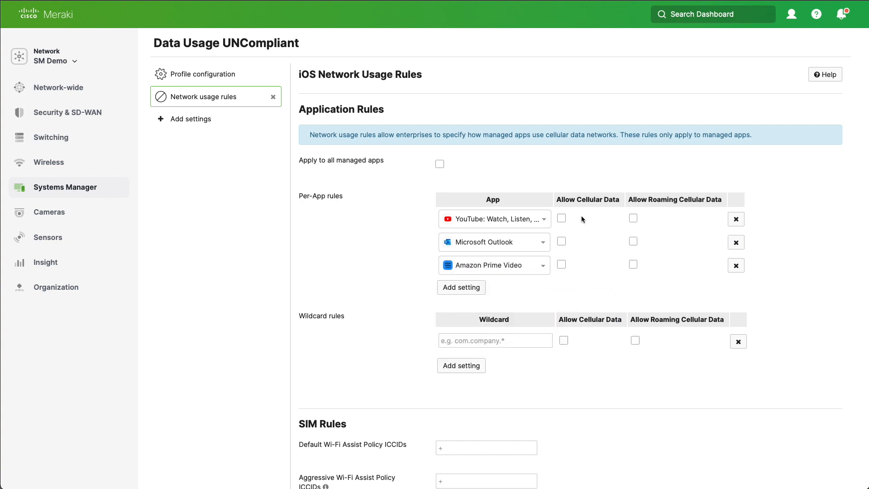
{"action": "mouse_move", "coordinate": [584, 233]}
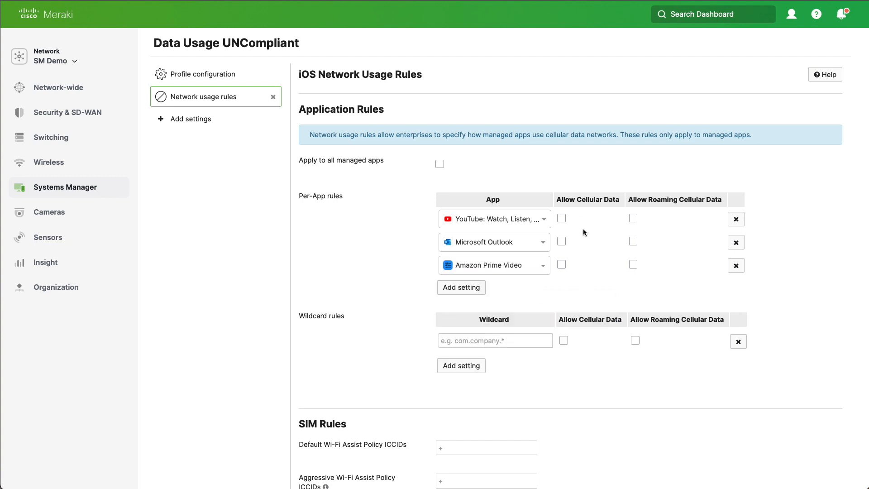
Add wildcard rule com.micrsoft.com with cellular data left unallowed.
{"action": "scroll", "scroll_direction": "down", "scroll_amount": 3}
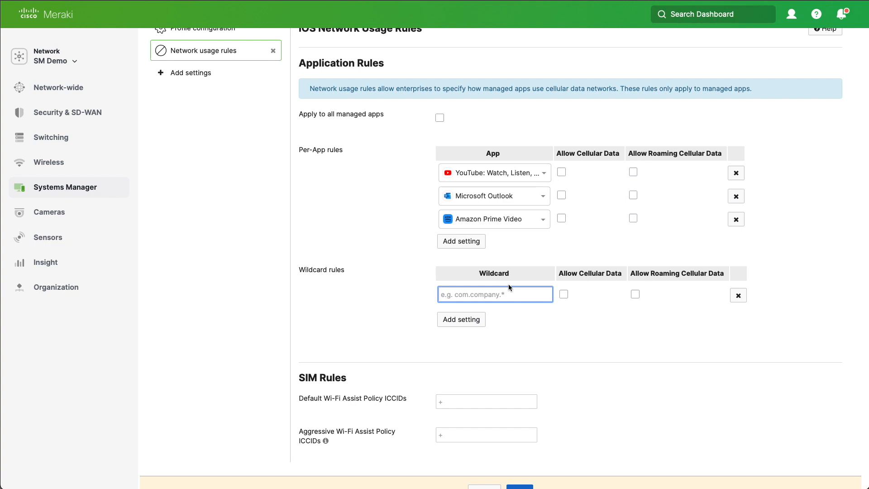
{"action": "type", "text": "com.micrsoft.com"}
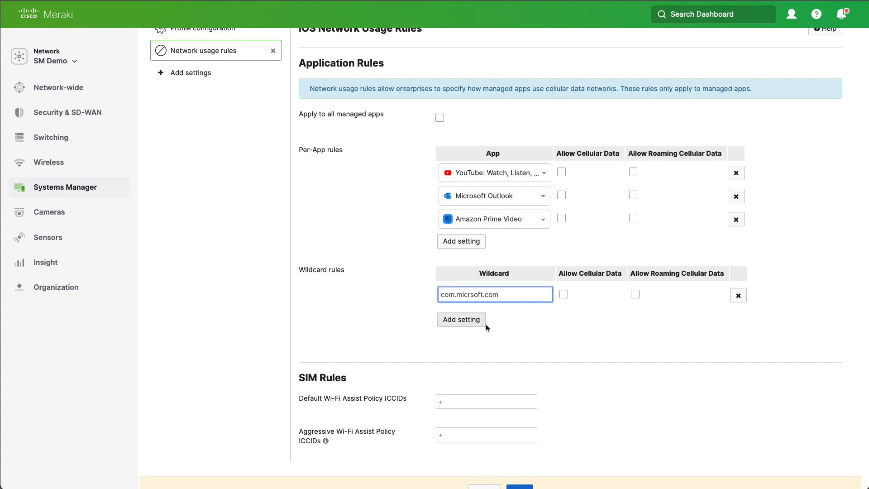
{"action": "scroll", "scroll_direction": "down", "scroll_amount": 3}
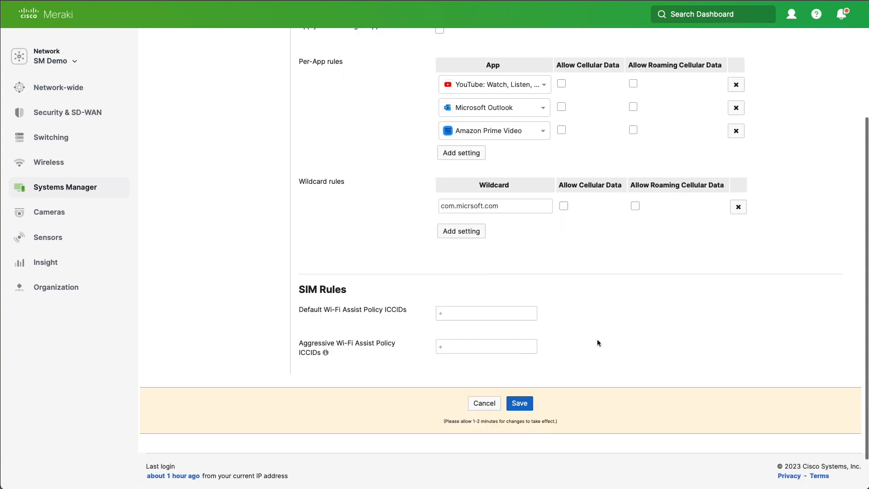